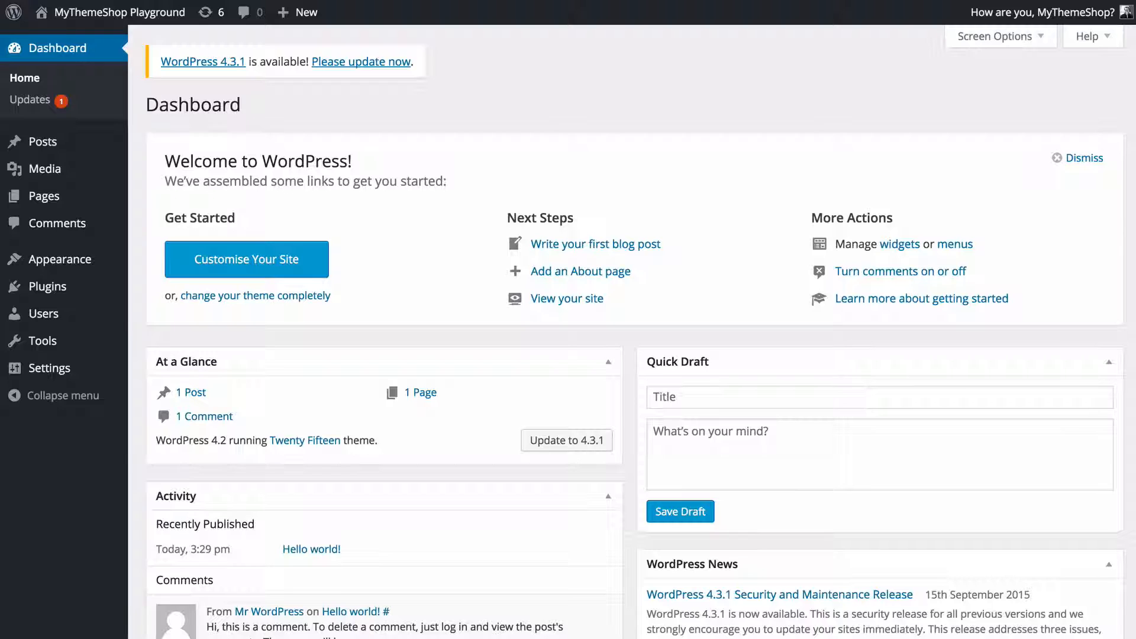
mouse_move(483, 351)
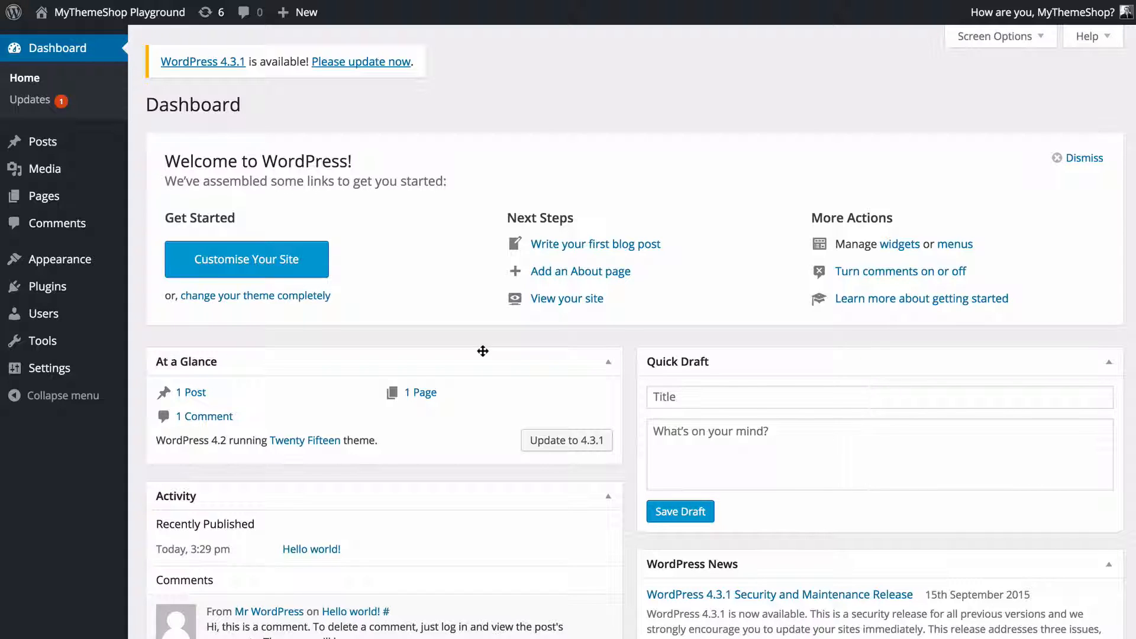
mouse_move(472, 343)
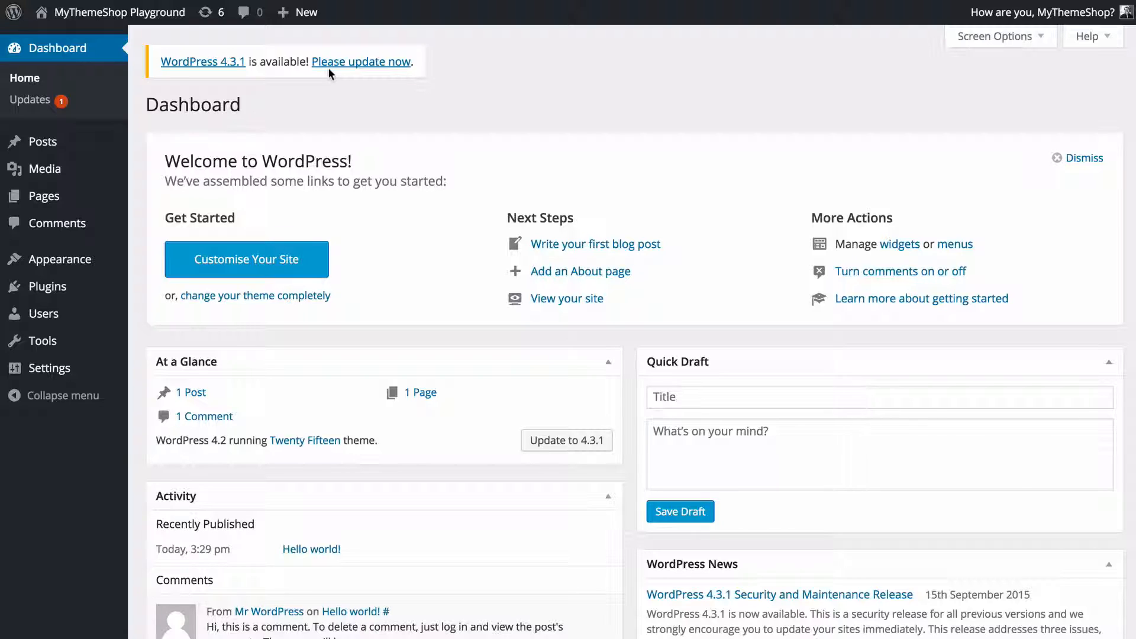
mouse_move(189, 81)
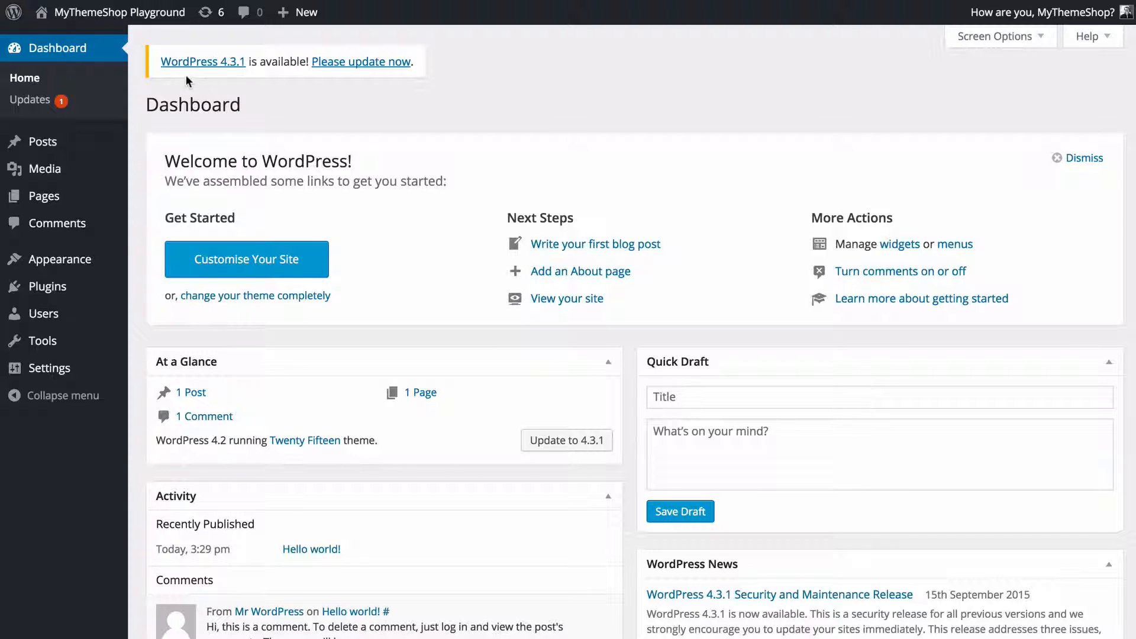
mouse_move(224, 75)
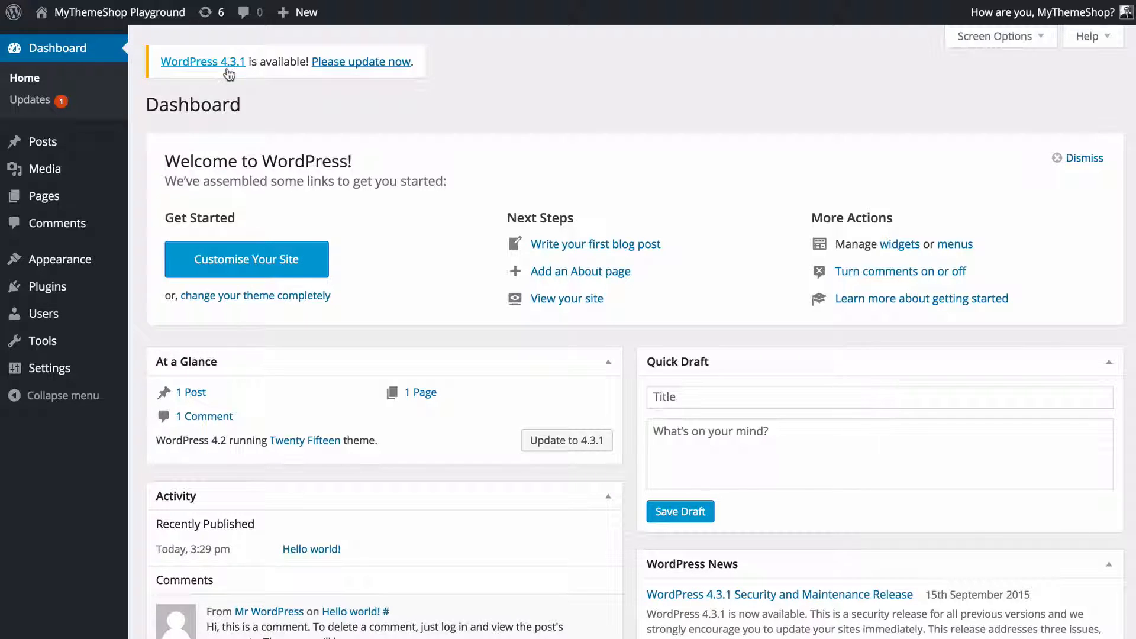
mouse_move(376, 66)
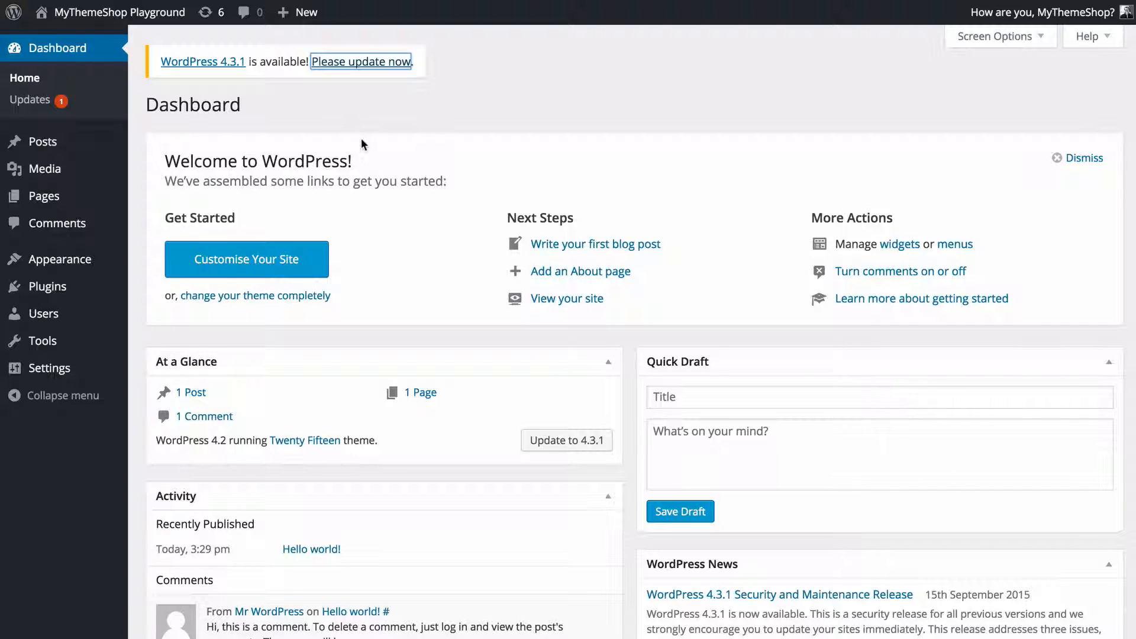
mouse_move(380, 121)
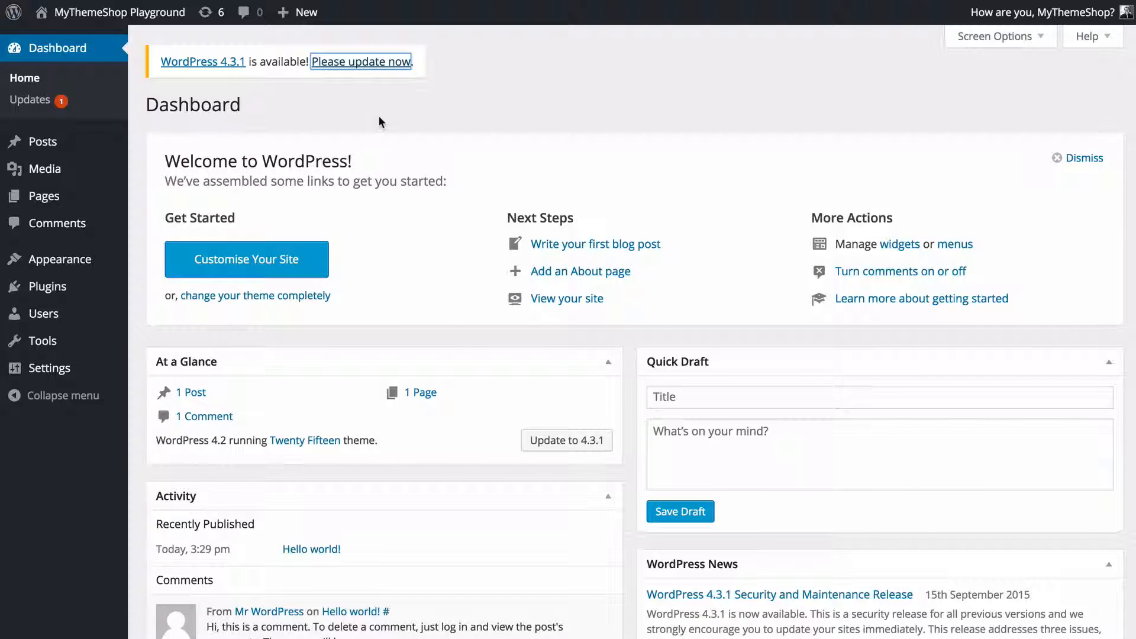
Step: Open Dashboard > Updates, which offers WordPress 4.3.1 and five pending updates
left_click(361, 62)
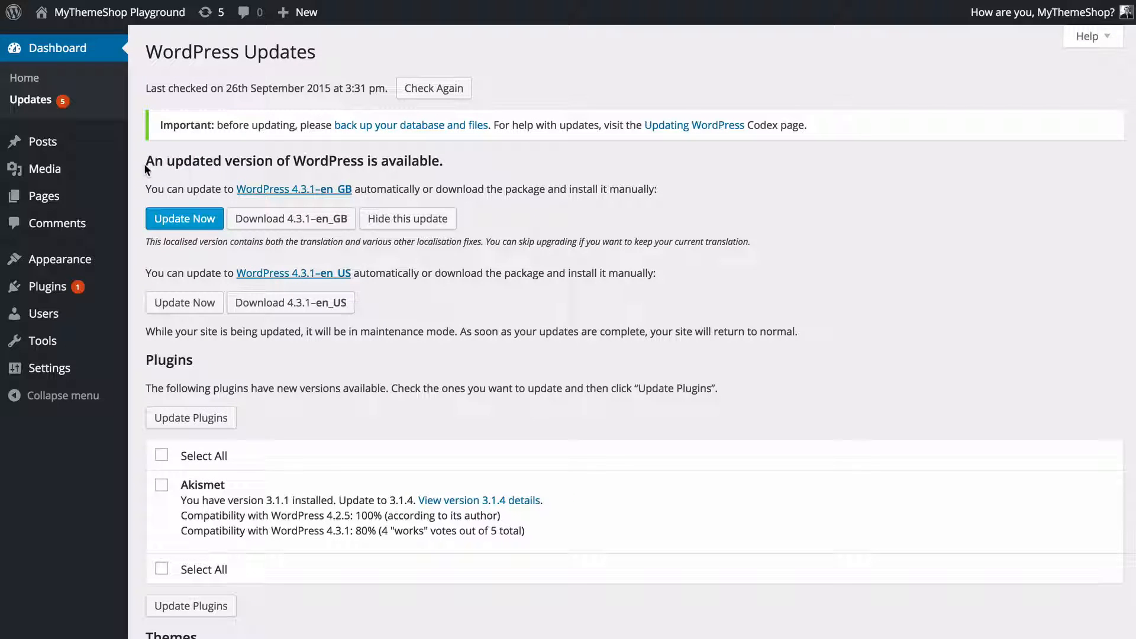
mouse_move(167, 169)
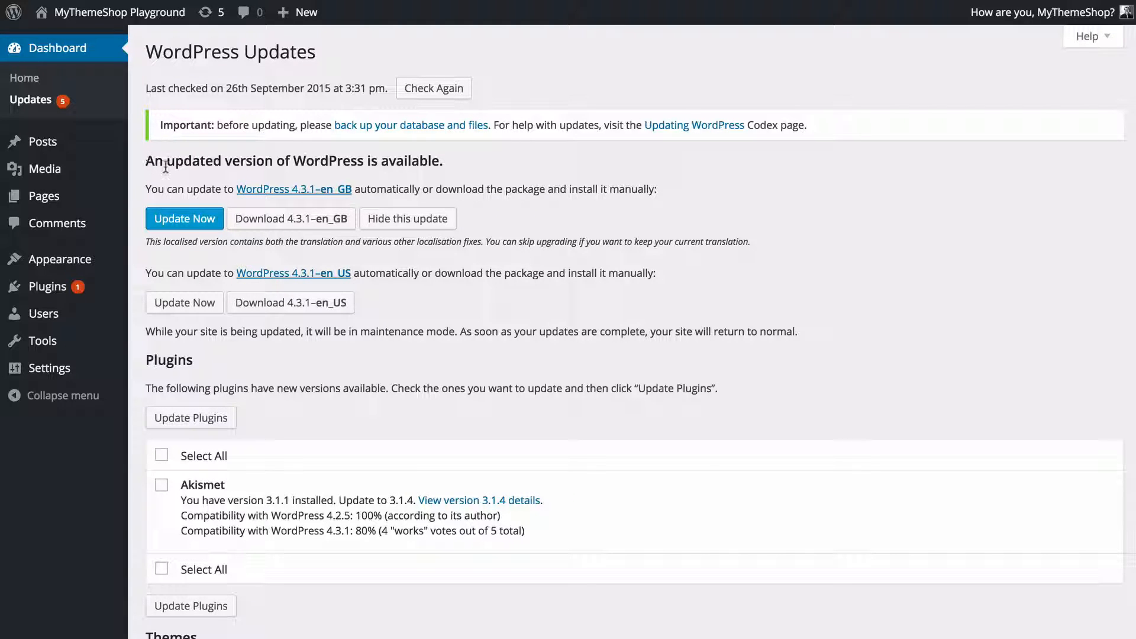
mouse_move(295, 193)
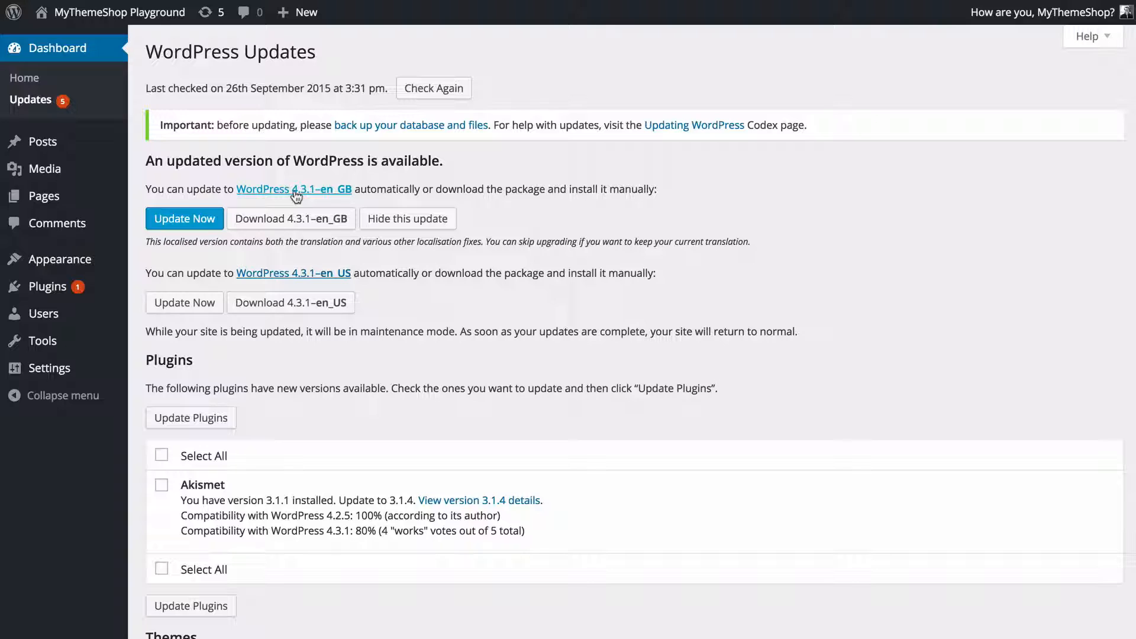
mouse_move(197, 144)
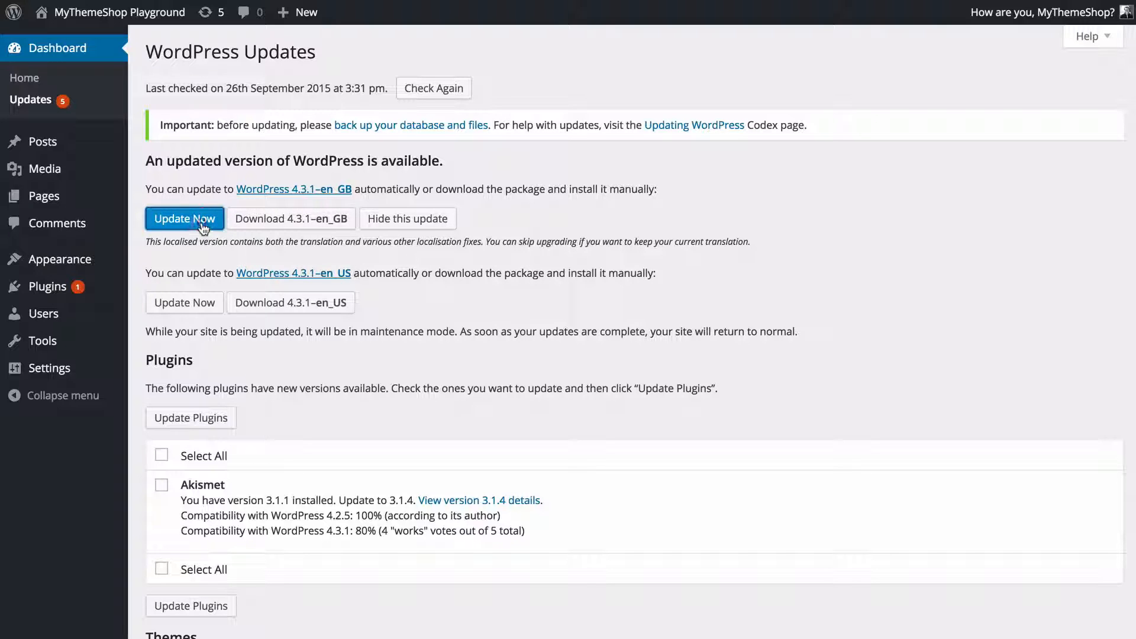
Step: Run the automatic WordPress 4.3.1 core update, then return to the dashboard
left_click(184, 218)
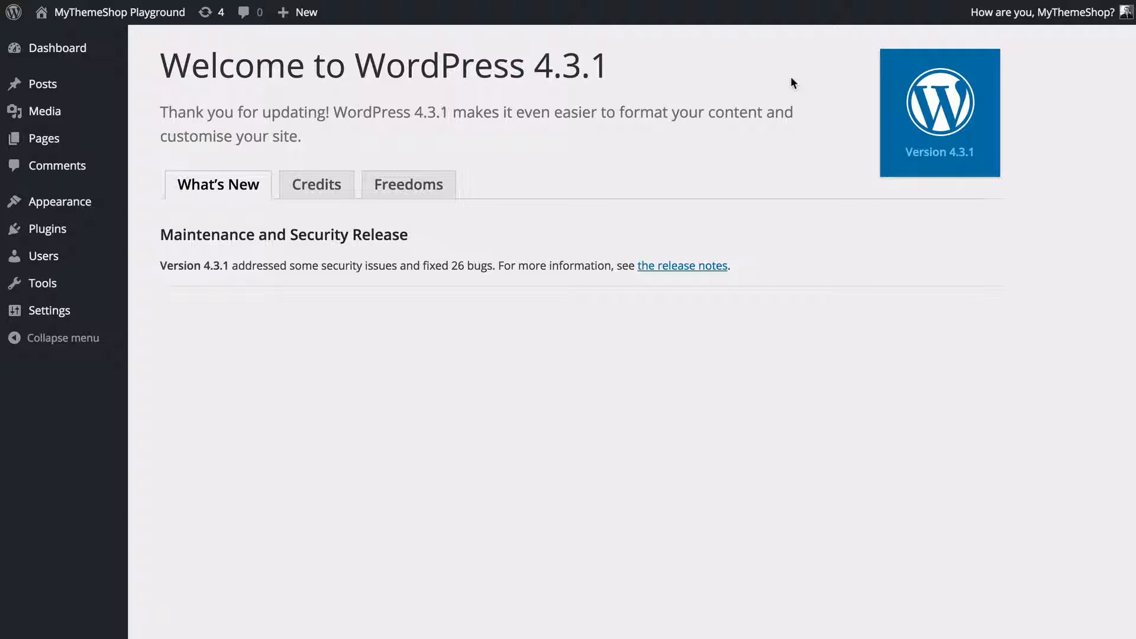
mouse_move(230, 177)
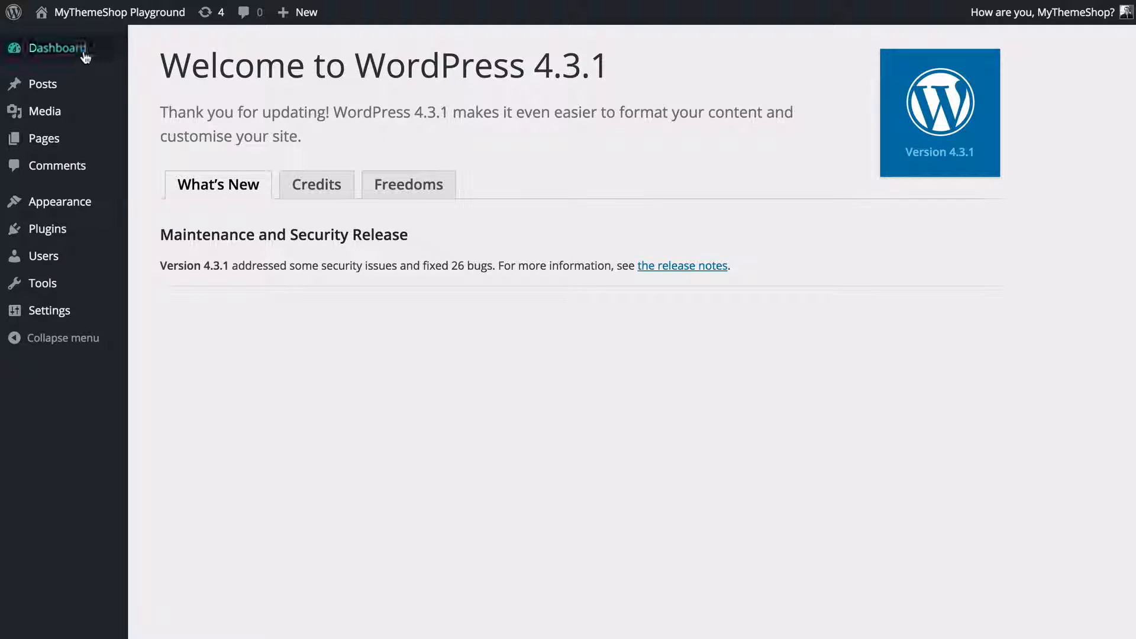
left_click(54, 48)
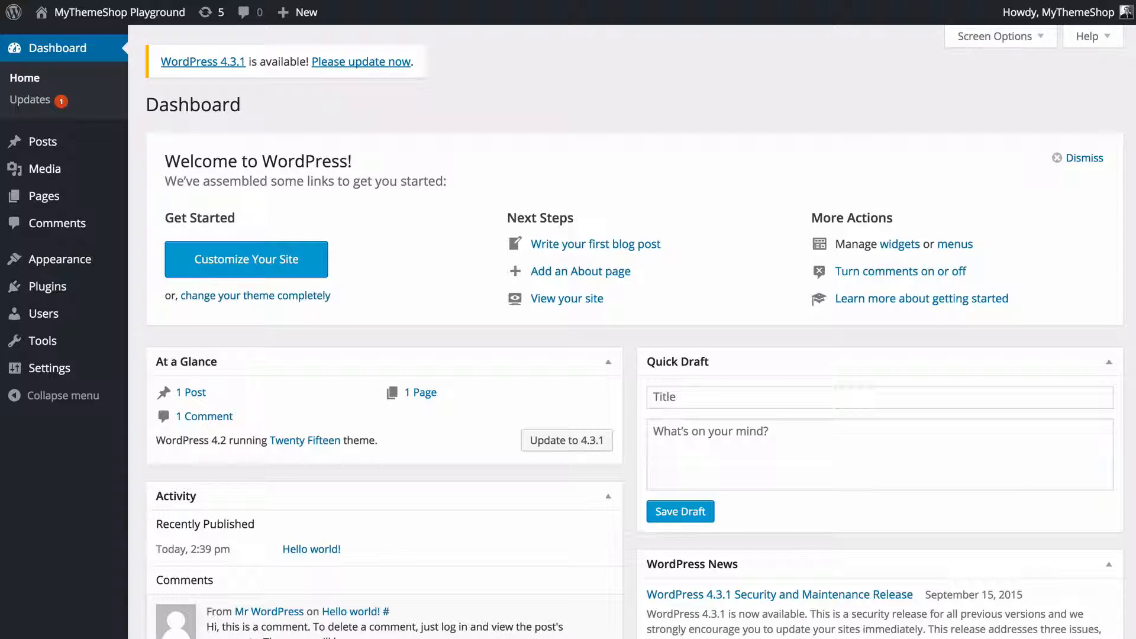
mouse_move(765, 115)
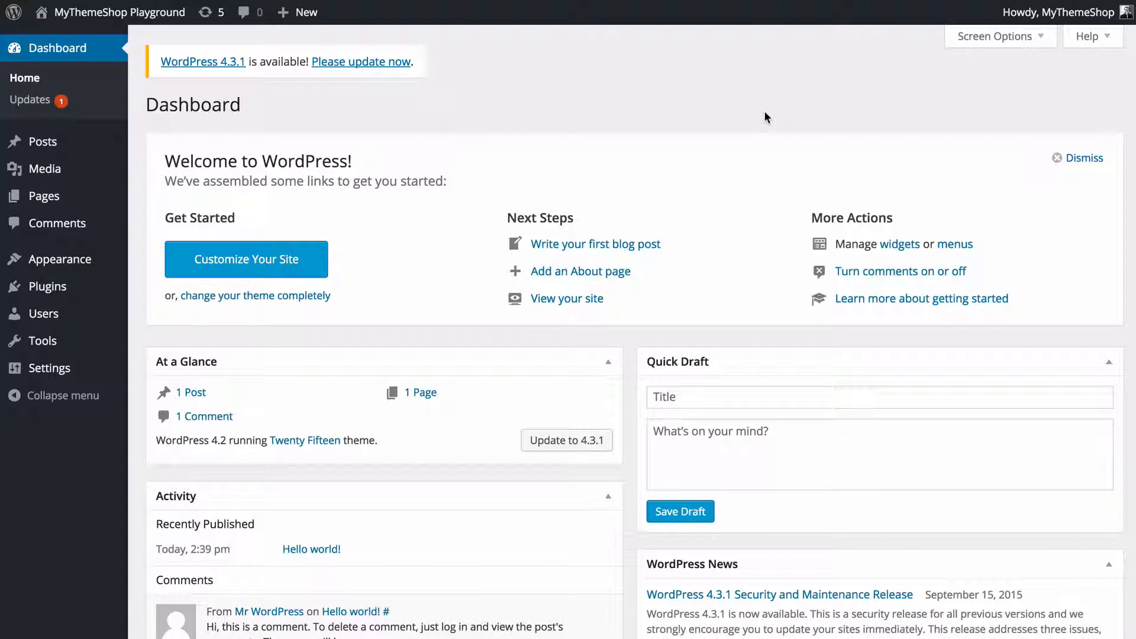
mouse_move(878, 44)
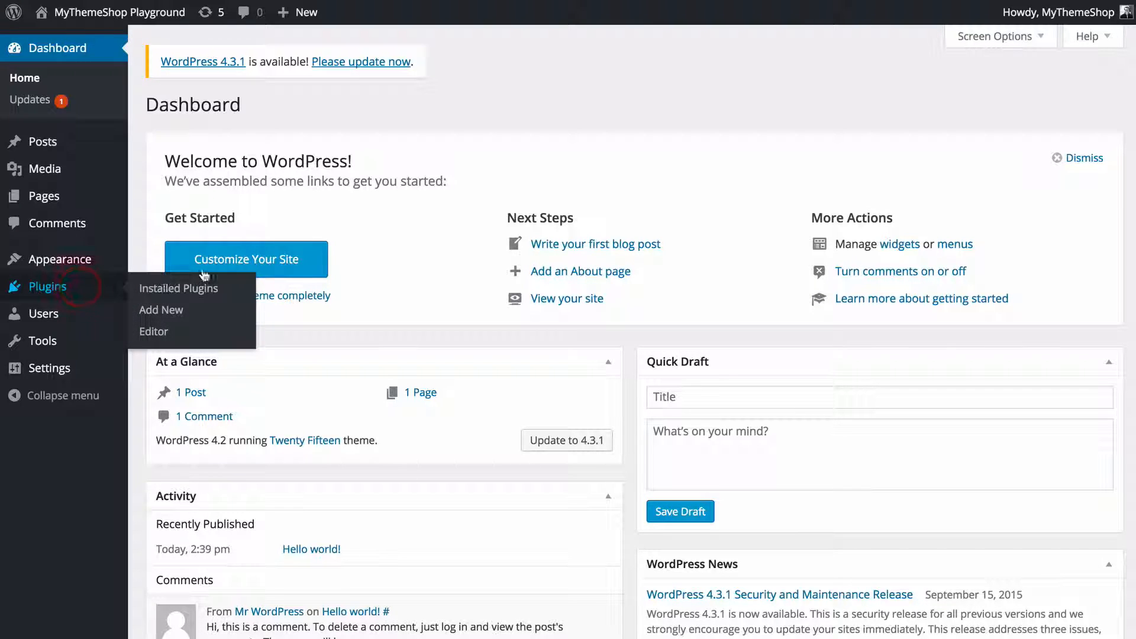
mouse_move(410, 253)
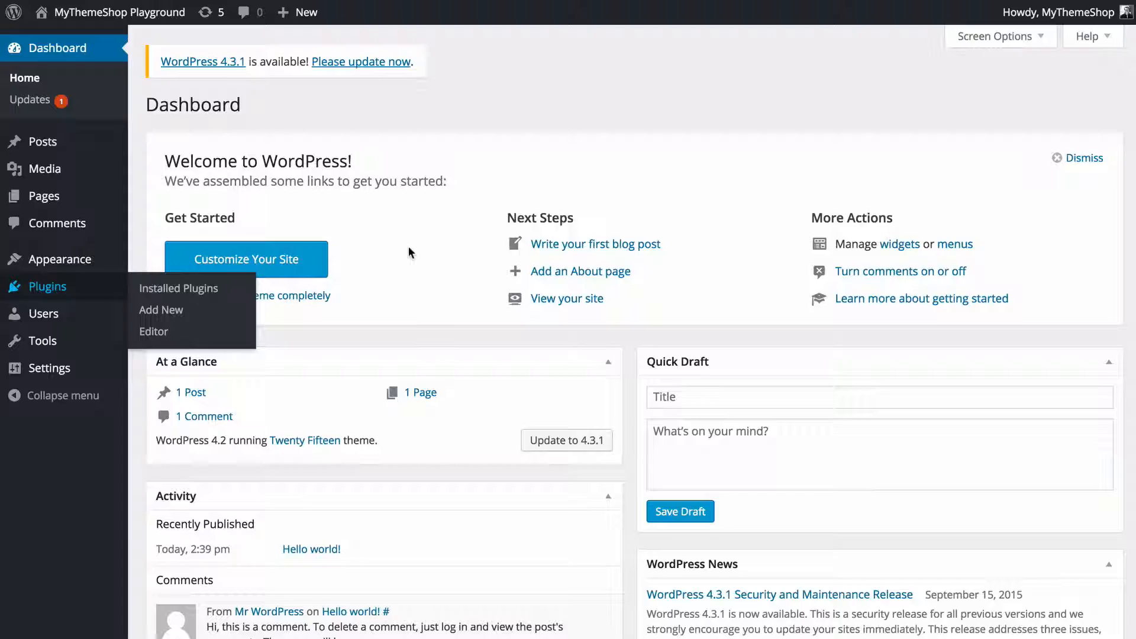
Step: From the dashboard still on WordPress 4.2, open the WordPress.org 4.3.1 download page
left_click(178, 288)
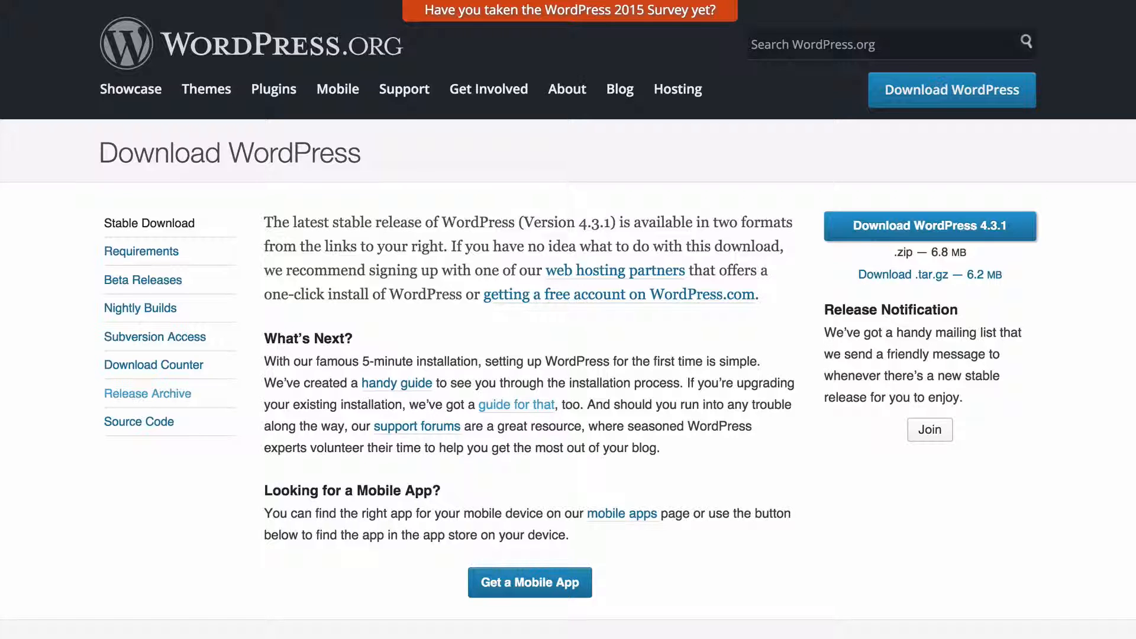
mouse_move(888, 238)
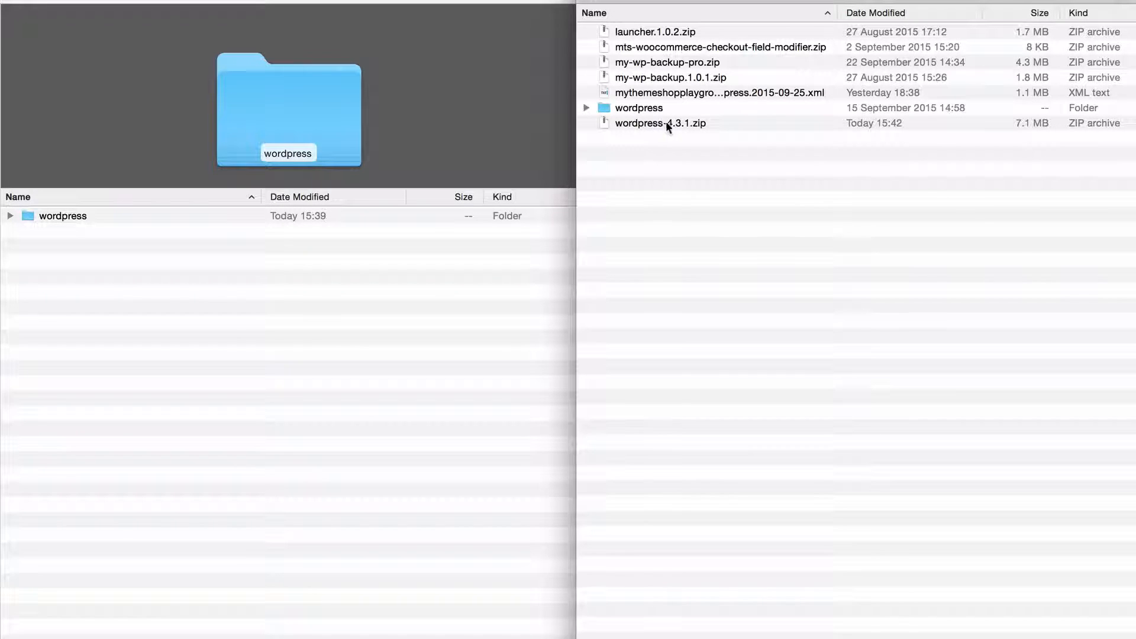
Step: Unpack the downloaded WordPress 4.3.1 archive beside the site's existing files
double_click(639, 108)
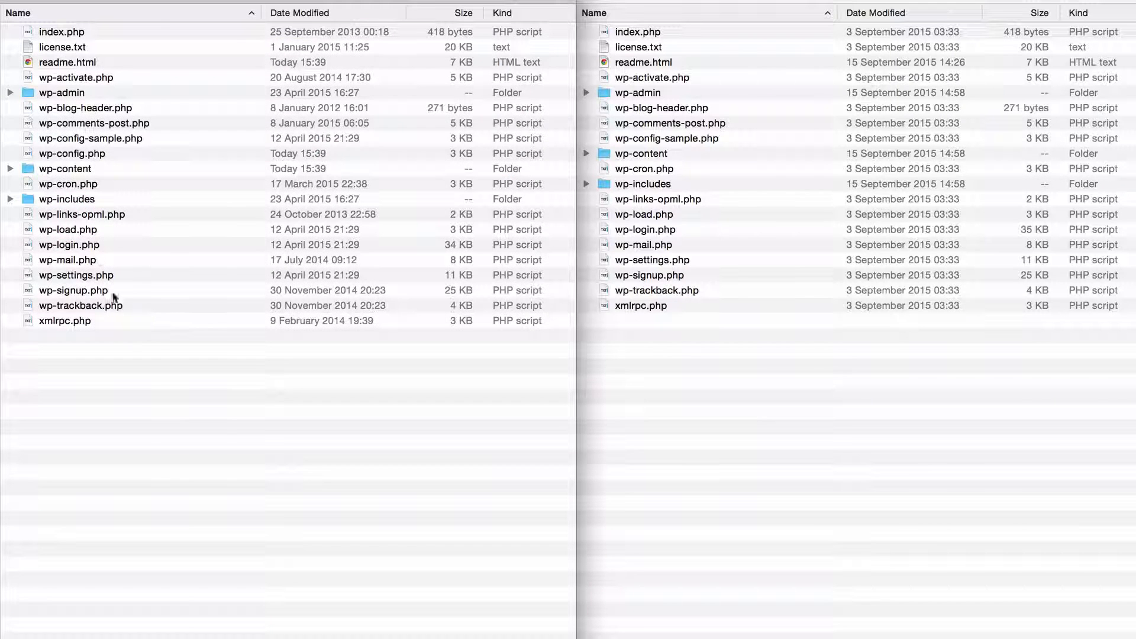
mouse_move(695, 371)
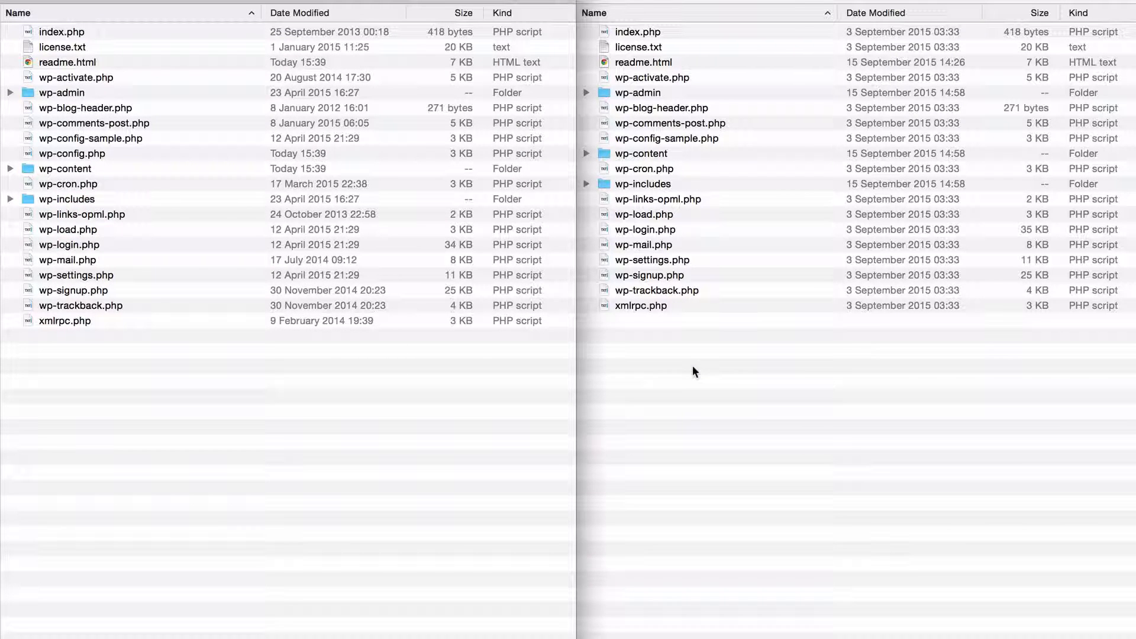
mouse_move(708, 372)
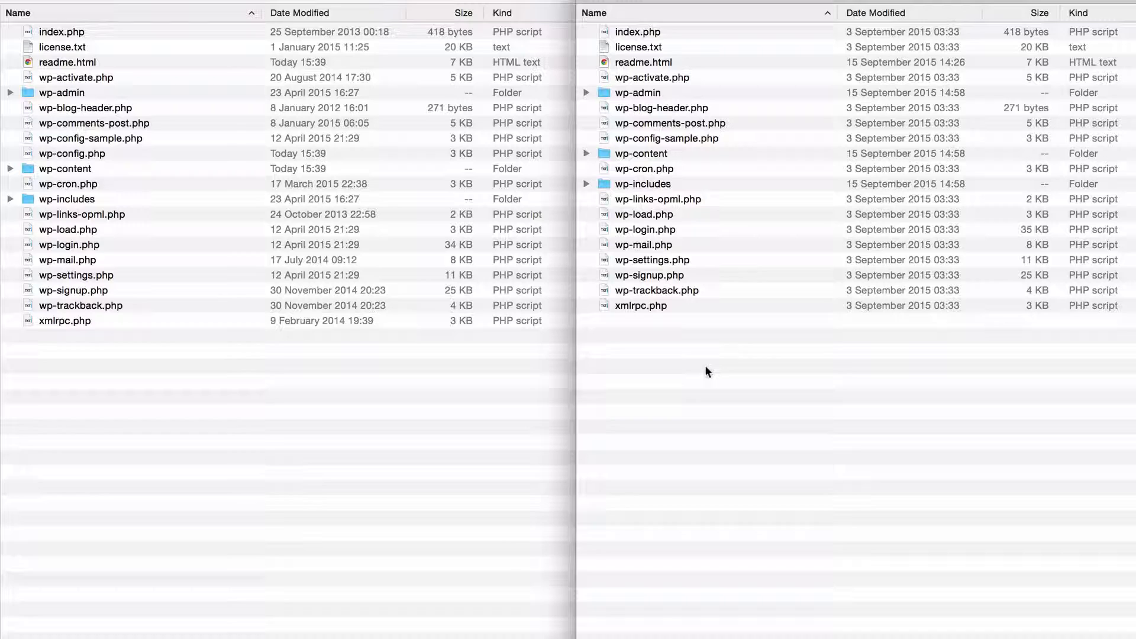
mouse_move(413, 404)
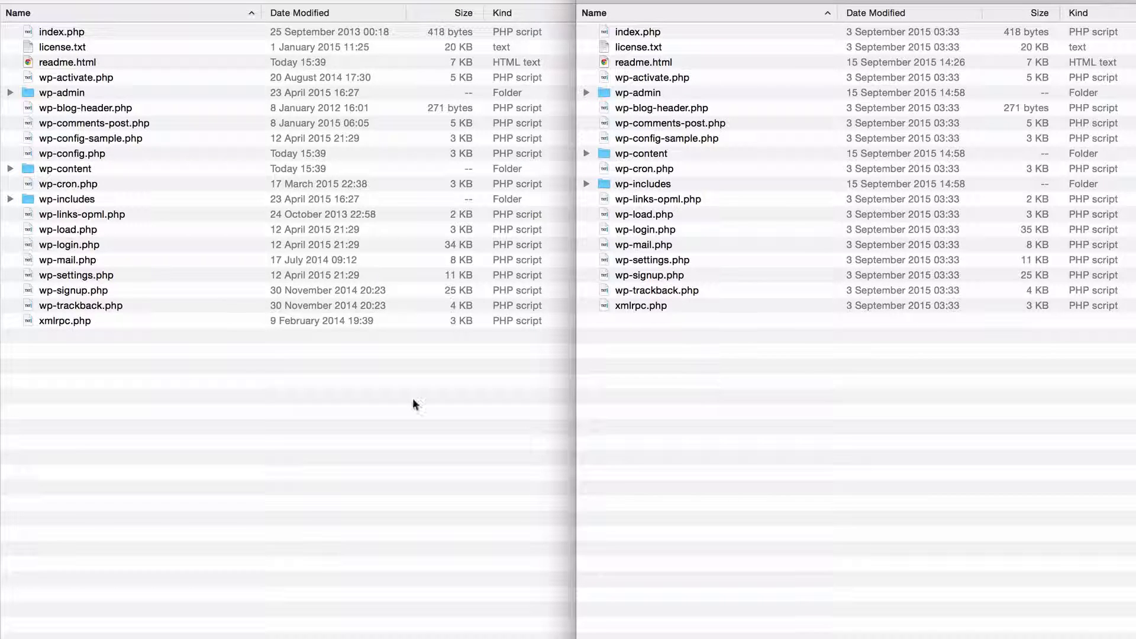
mouse_move(413, 406)
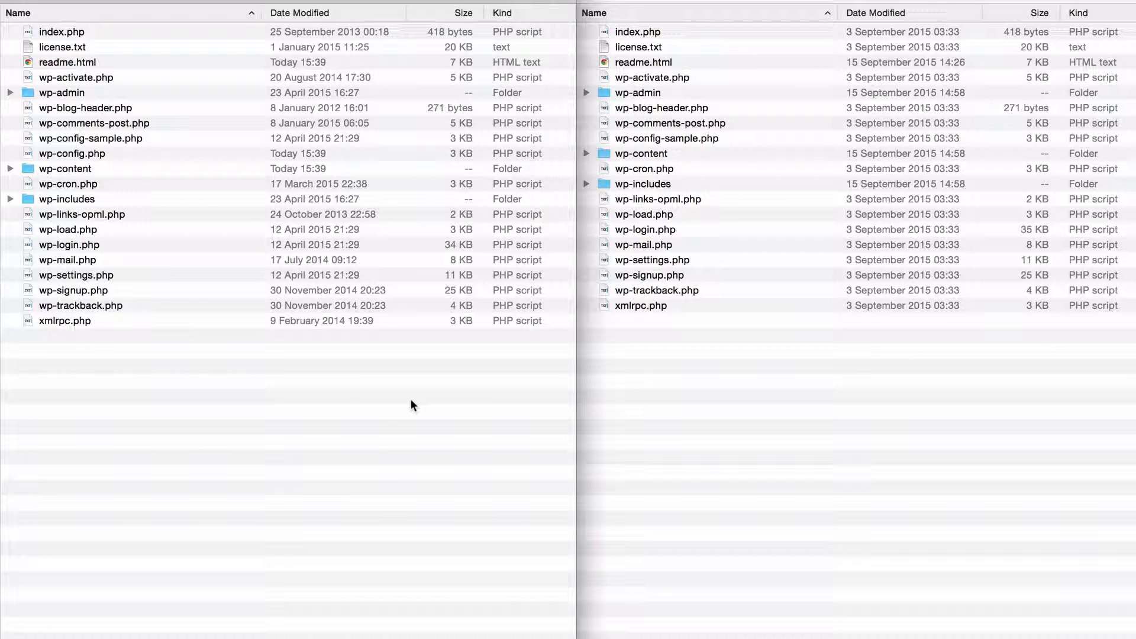
mouse_move(349, 287)
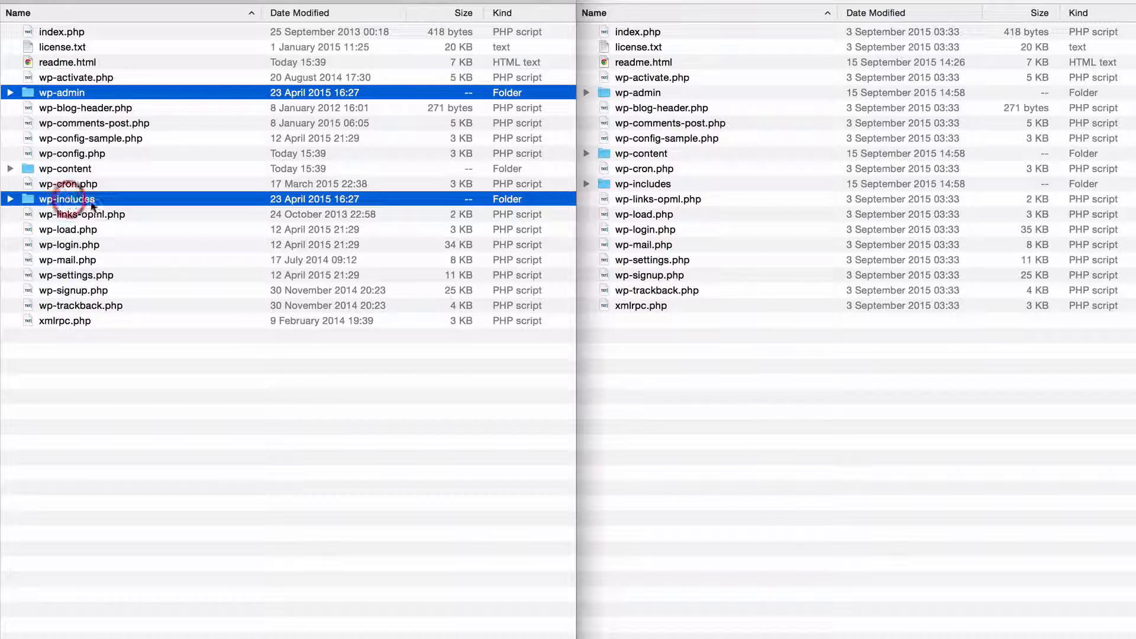
Step: Trash the site's old wp-admin and wp-includes folders, then select the new wp-admin
right_click(65, 199)
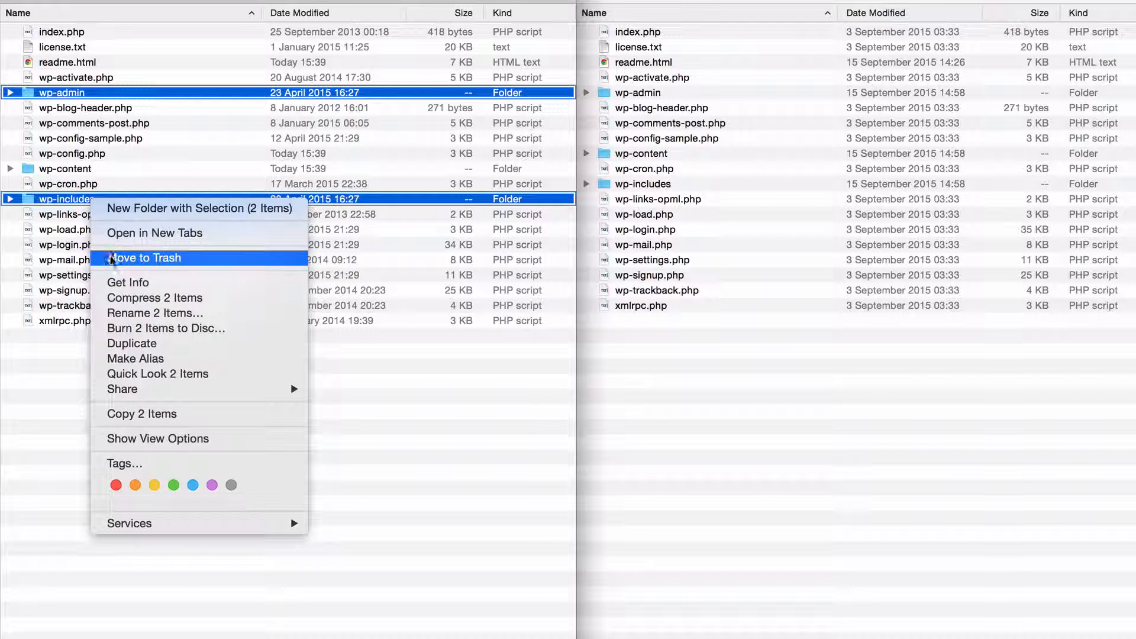
left_click(144, 258)
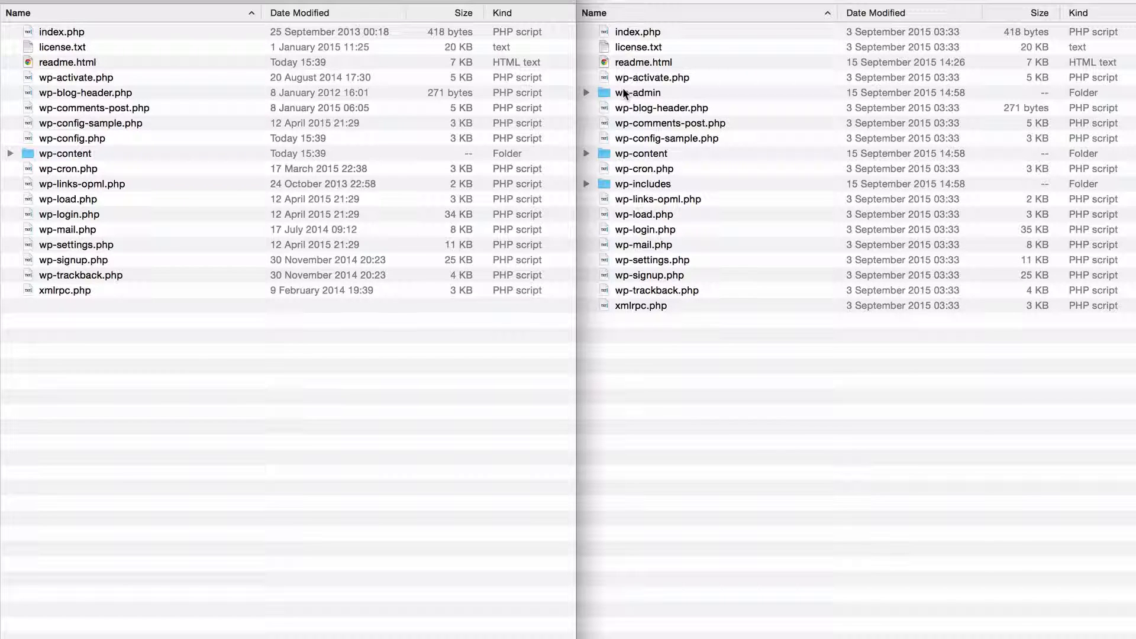
left_click(637, 93)
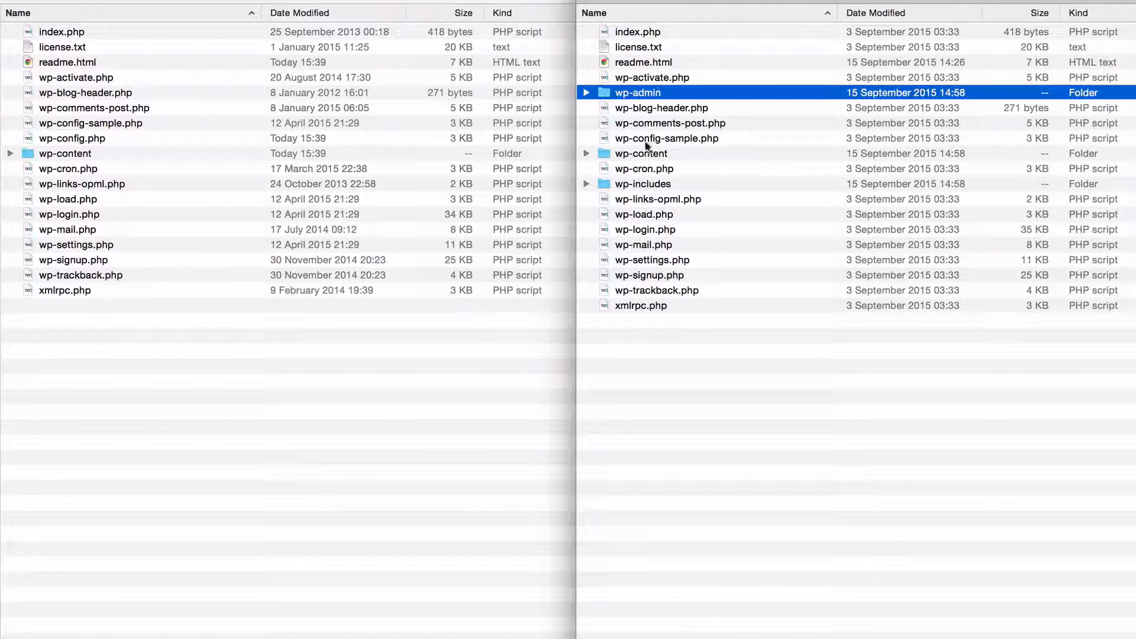
left_click(643, 184)
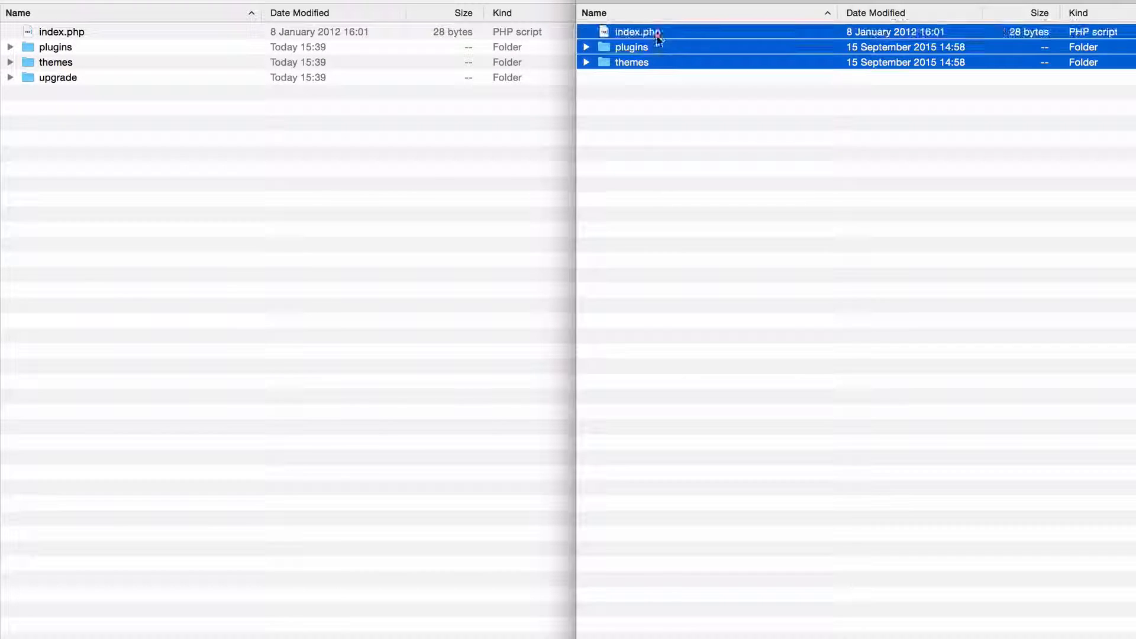
Step: Drag the new wp-content items into the site's wp-content, replacing index.php and themes
left_click_drag(638, 32, 649, 55)
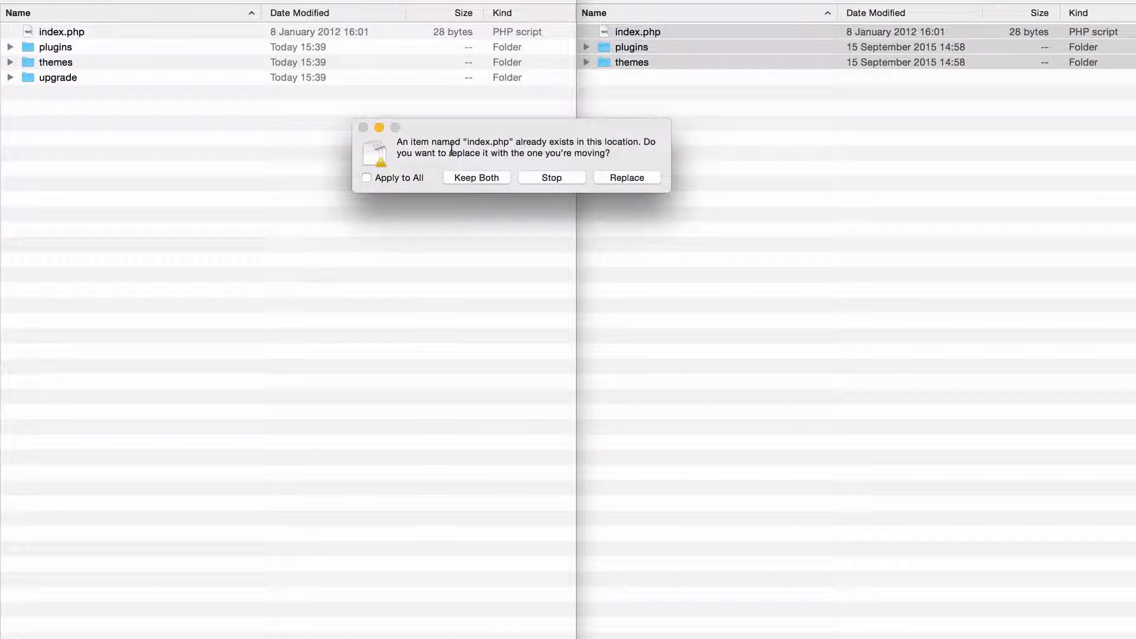
left_click(627, 177)
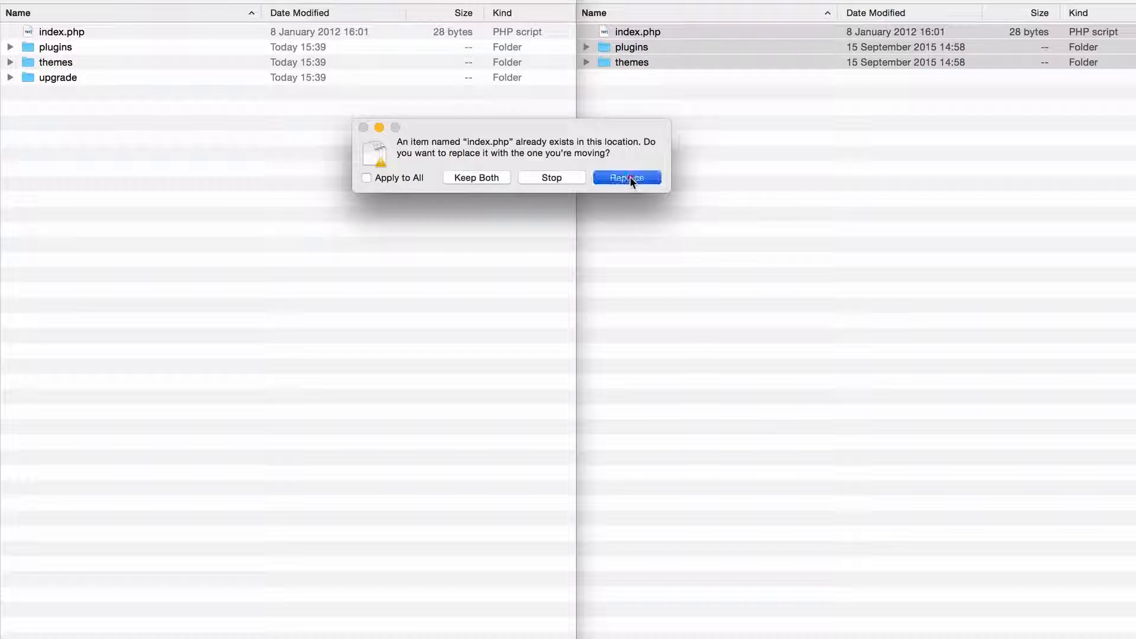
left_click(627, 177)
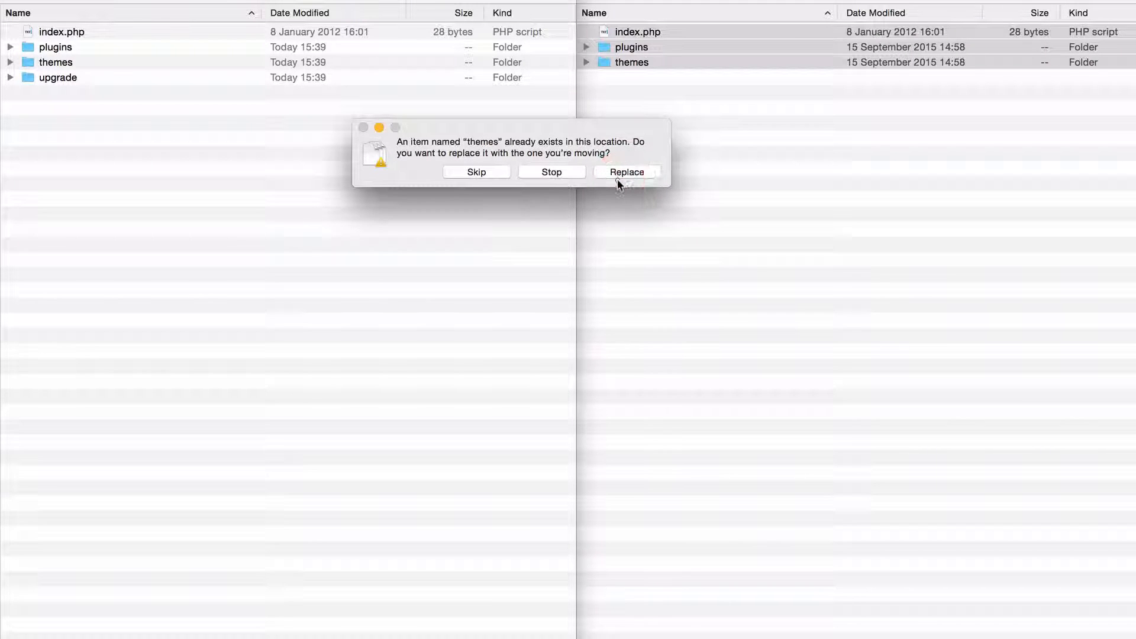
left_click(627, 171)
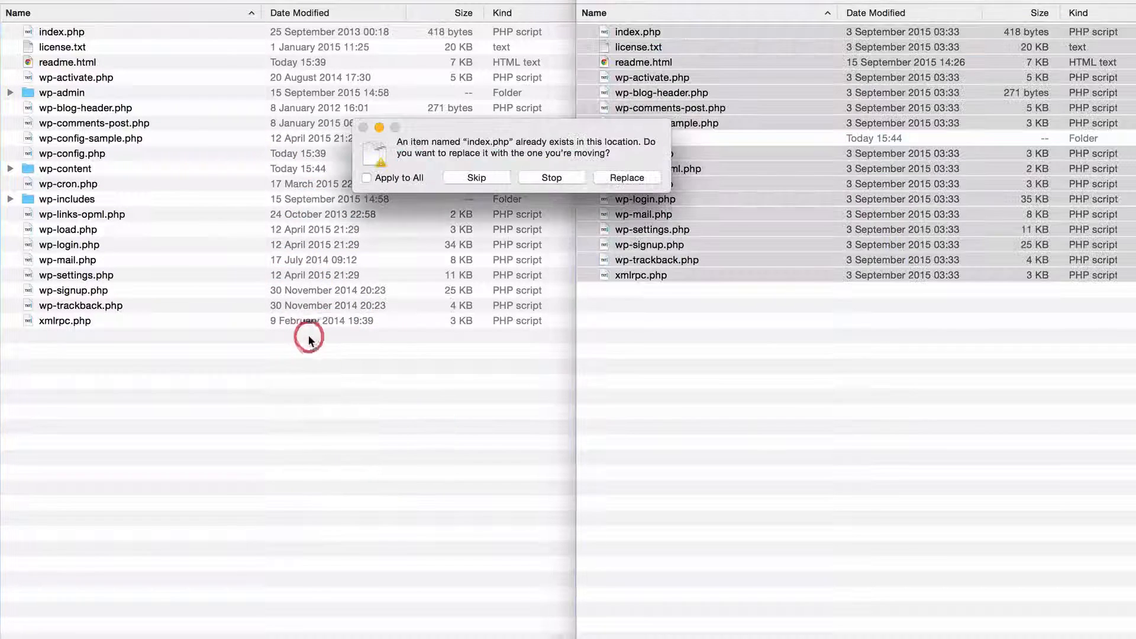
Step: Replace every conflicting root file with the new 4.3.1 files using Apply to All
left_click(367, 178)
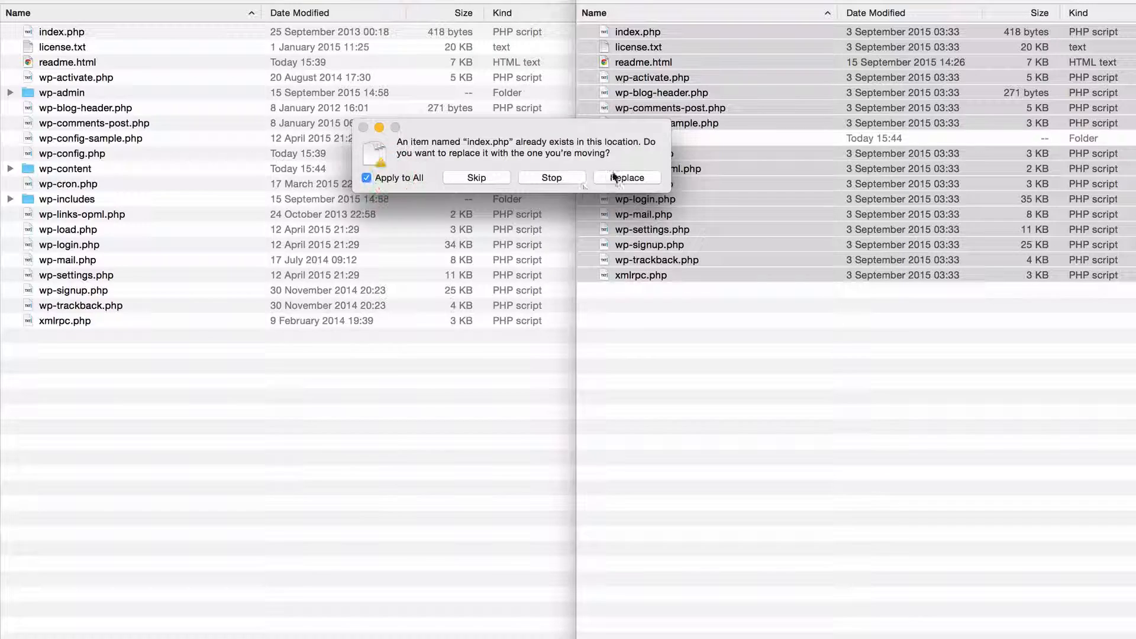
left_click(627, 178)
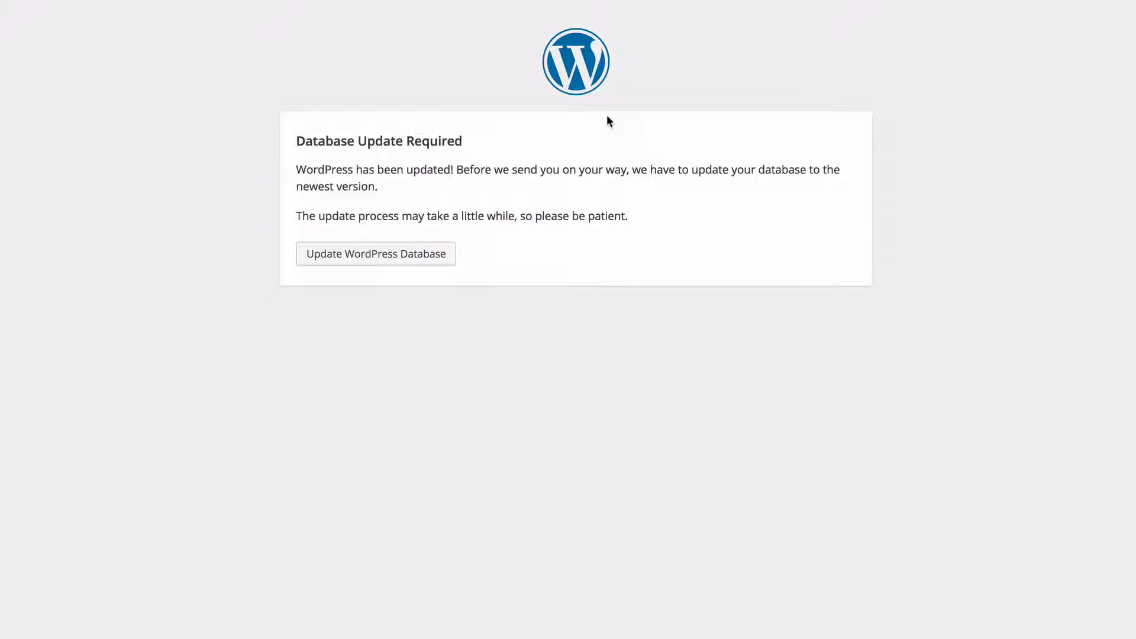
mouse_move(373, 260)
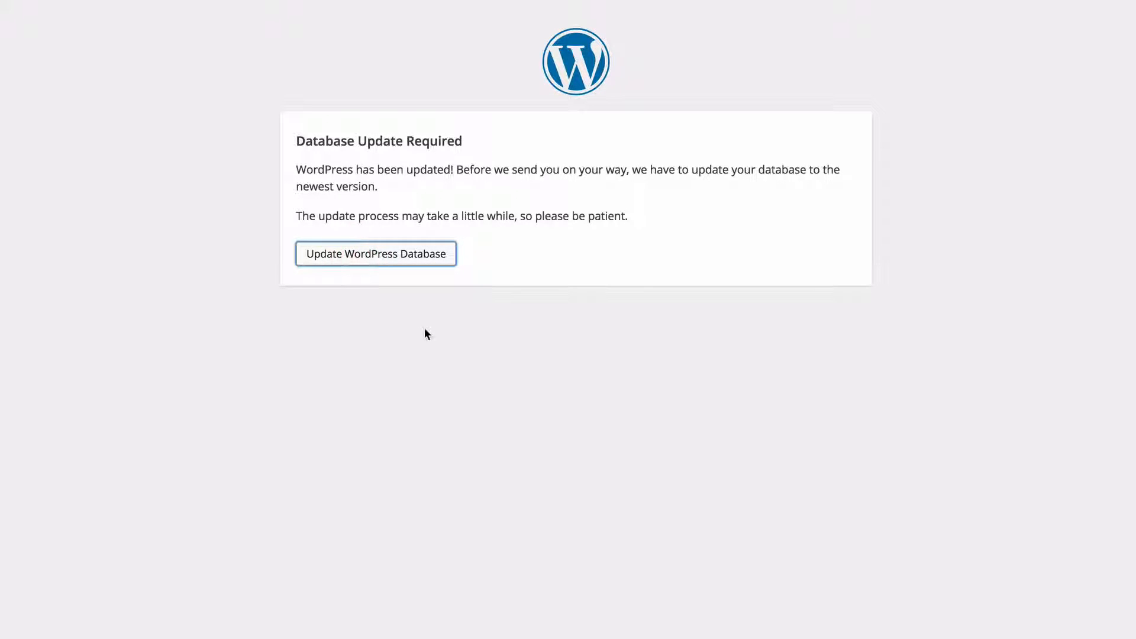
Step: Run Update WordPress Database and continue past the Update Complete screen
left_click(376, 254)
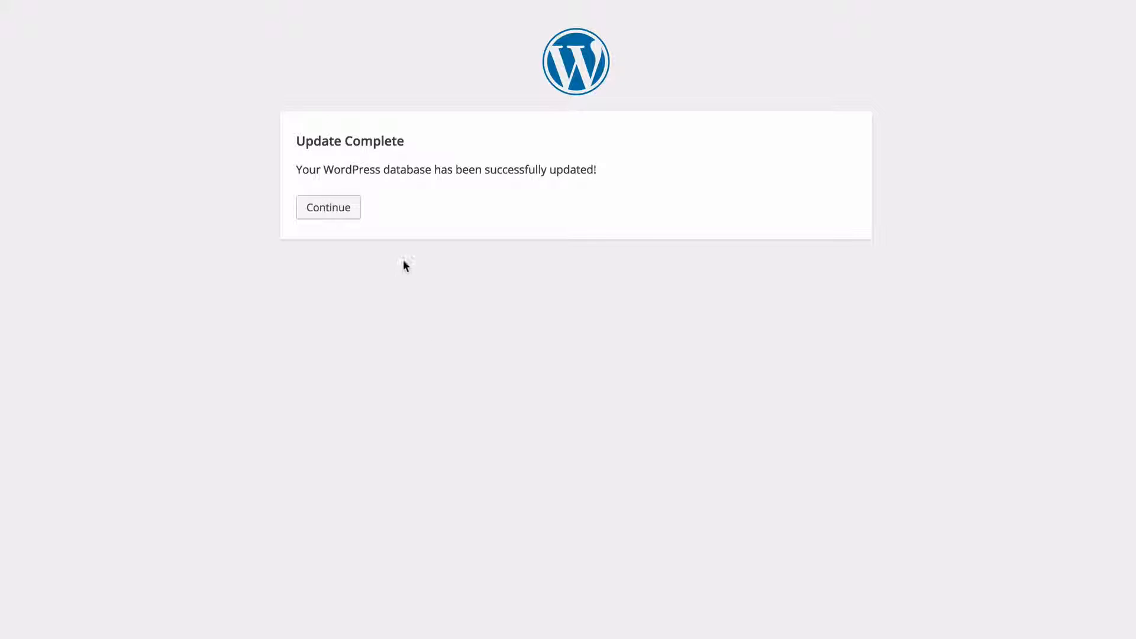
mouse_move(331, 215)
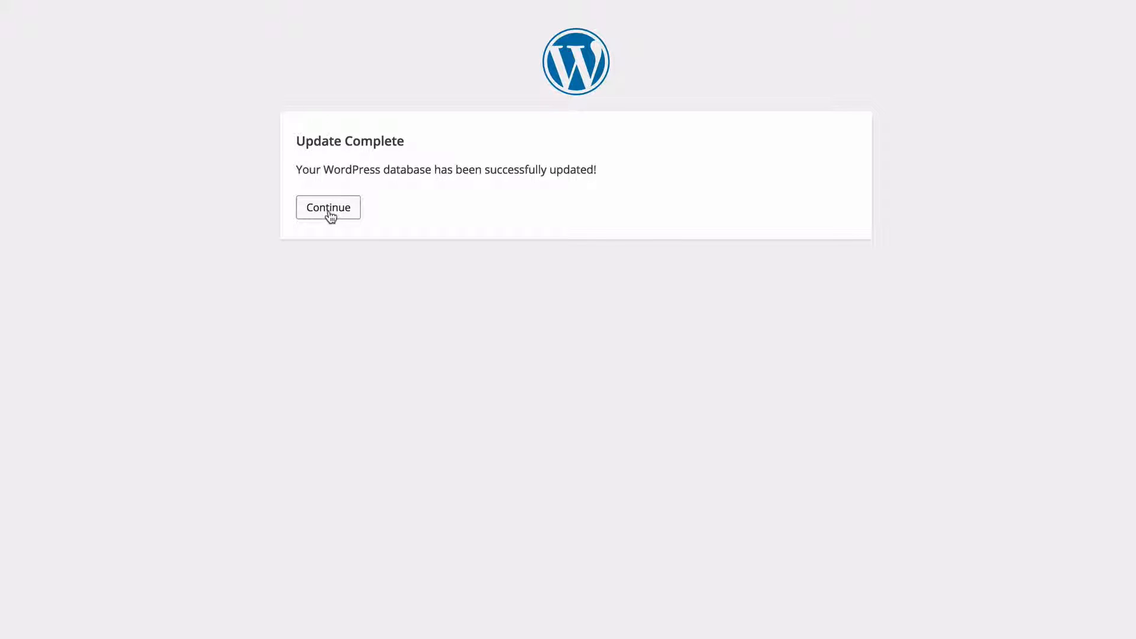
left_click(329, 208)
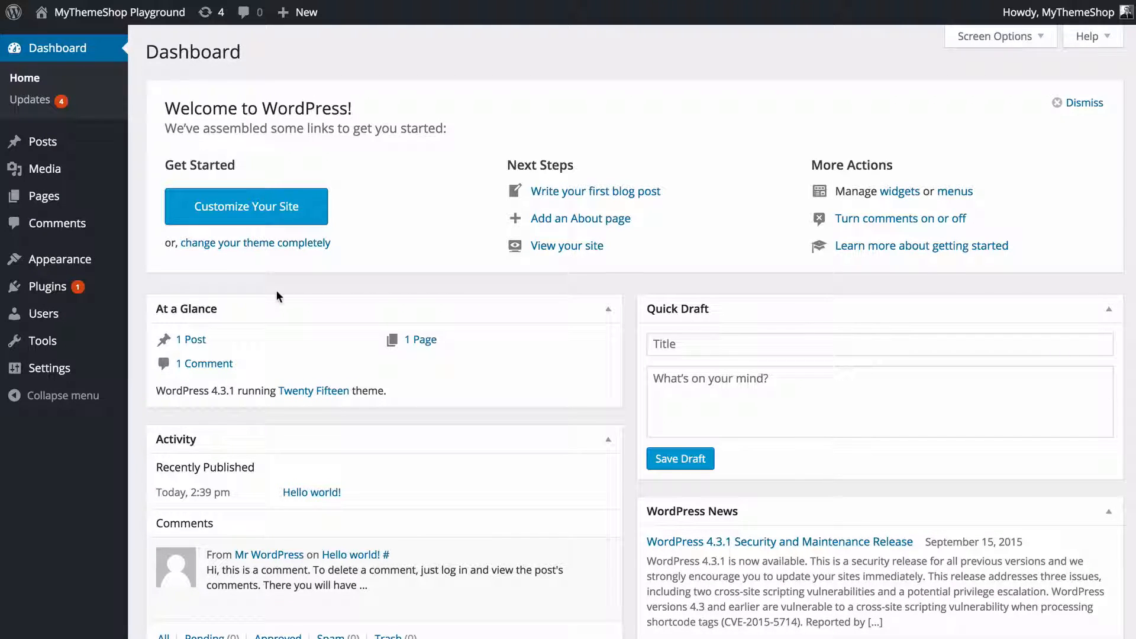
mouse_move(741, 101)
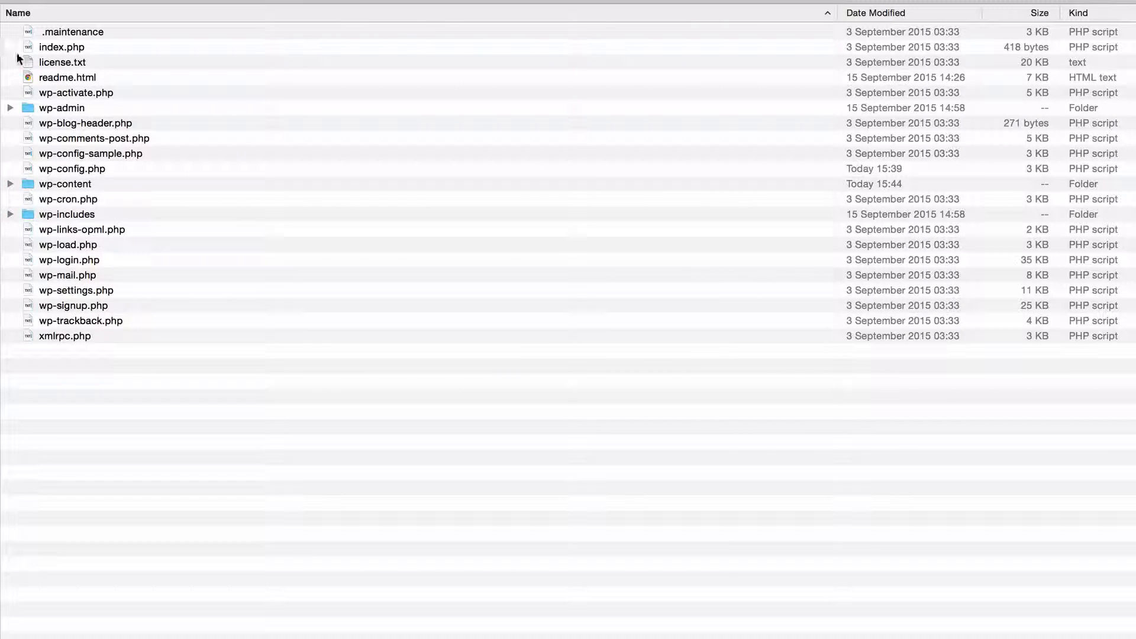
Step: Select the leftover .maintenance file in the site's root folder
left_click(71, 32)
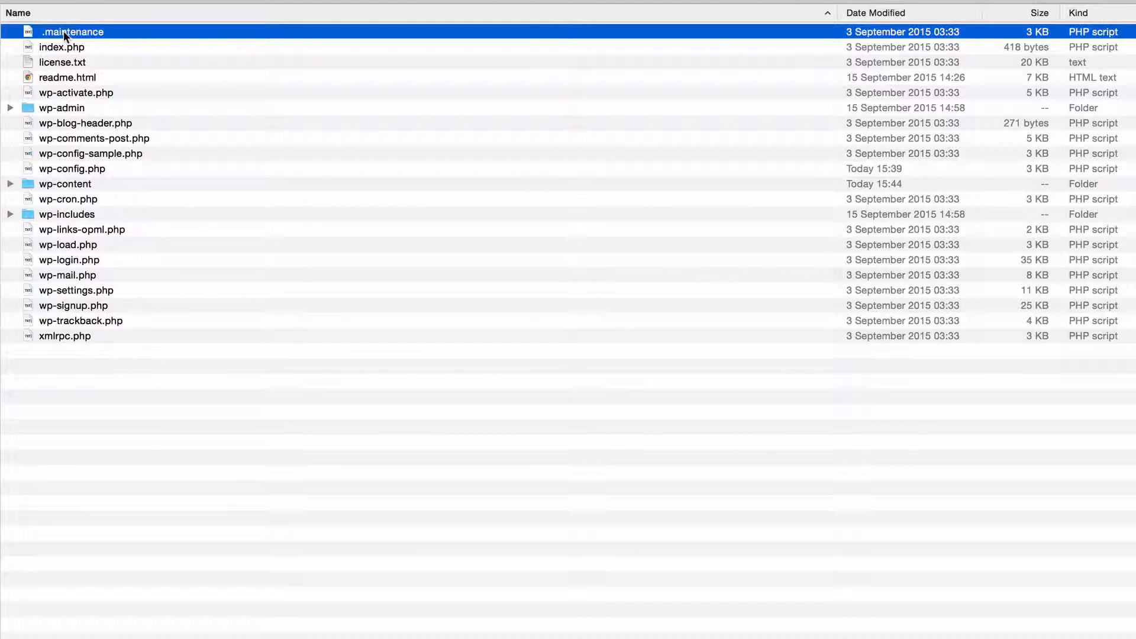